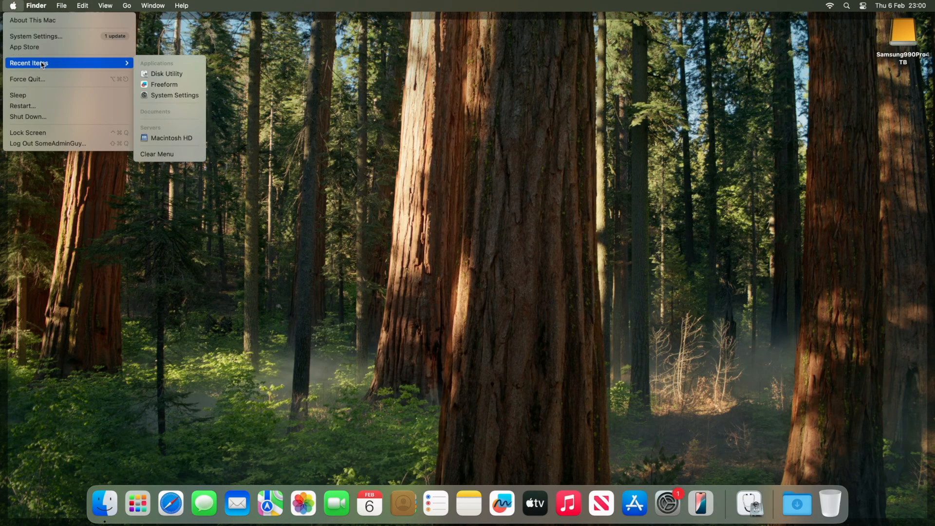
- Unlock Users & Groups with the admin password and create the Standard user 'SomeTechGuy'
{"action": "left_click", "coordinate": [174, 95]}
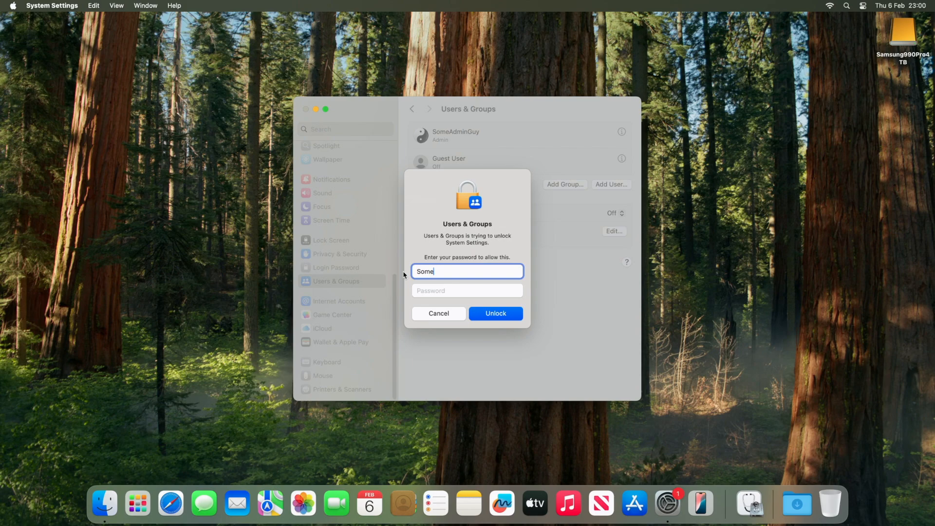
{"action": "left_click", "coordinate": [495, 313]}
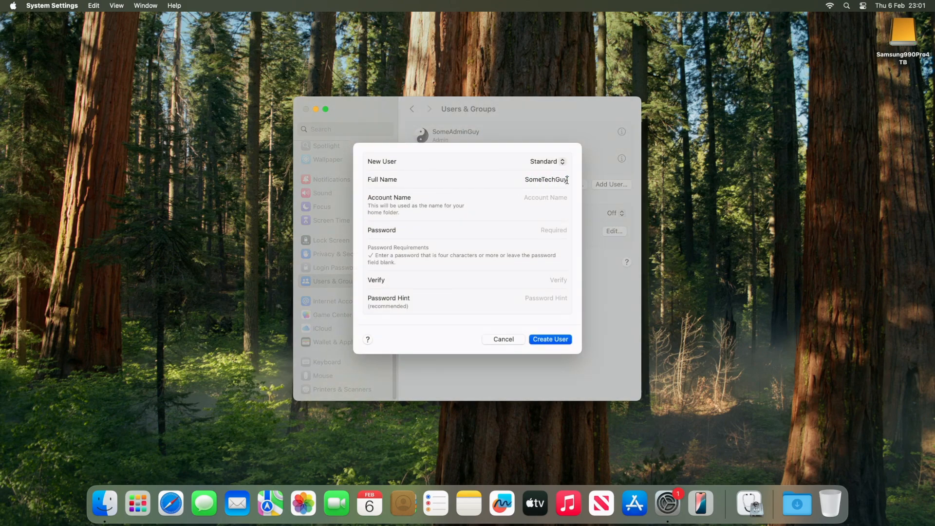
{"action": "left_click", "coordinate": [548, 230]}
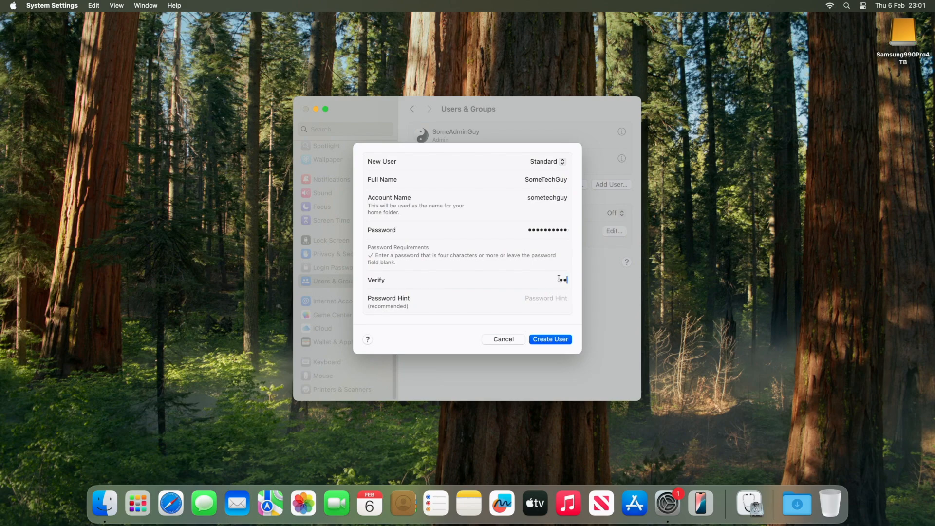
{"action": "left_click", "coordinate": [550, 339]}
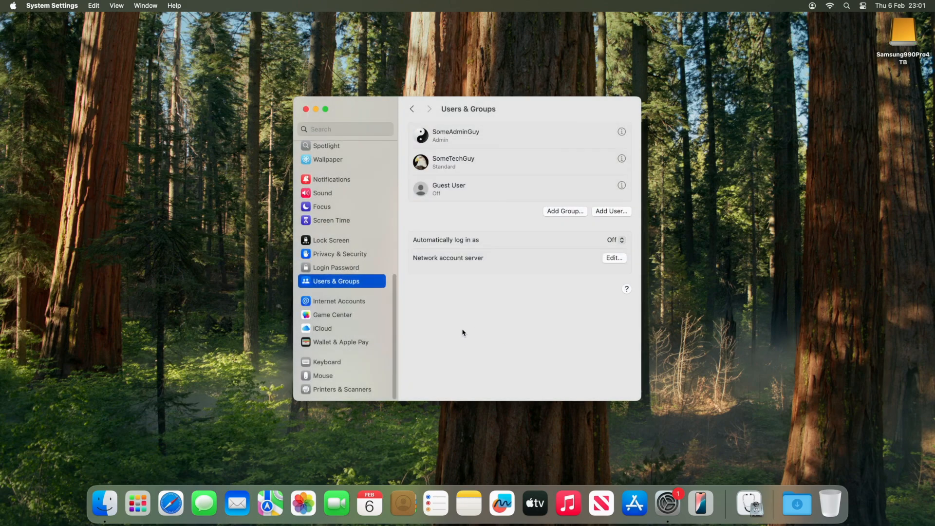
{"action": "mouse_move", "coordinate": [336, 104]}
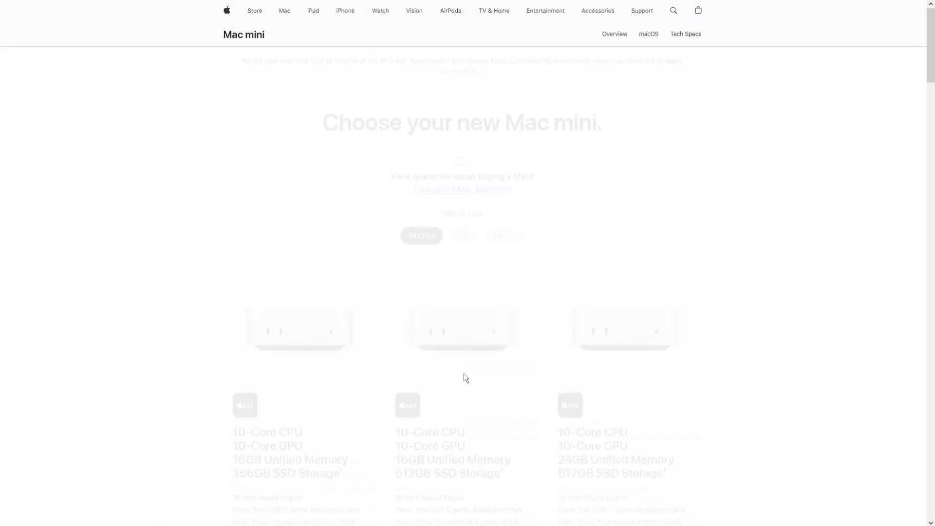
- Scroll the Mac mini configurator from the $599 base model down to the storage upgrade prices
{"action": "scroll", "scroll_direction": "down", "scroll_amount": 3}
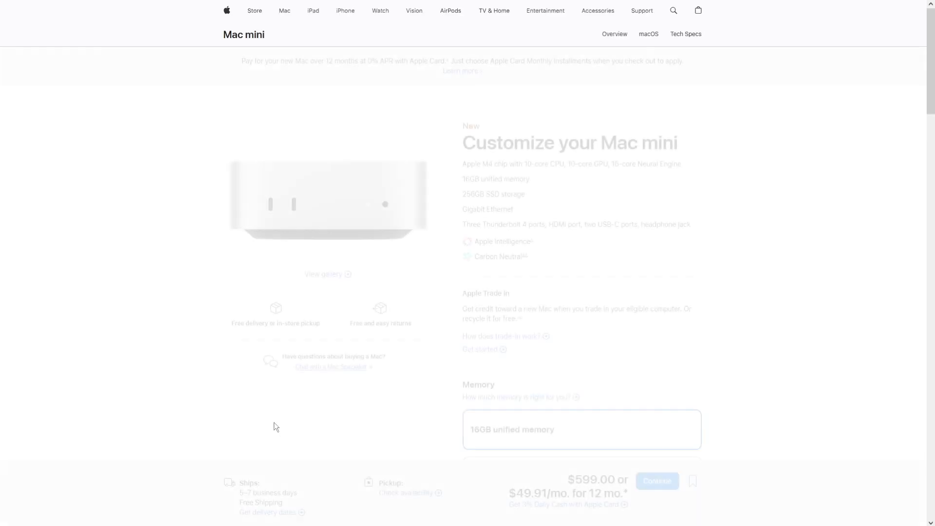
{"action": "scroll", "scroll_direction": "down", "scroll_amount": 3}
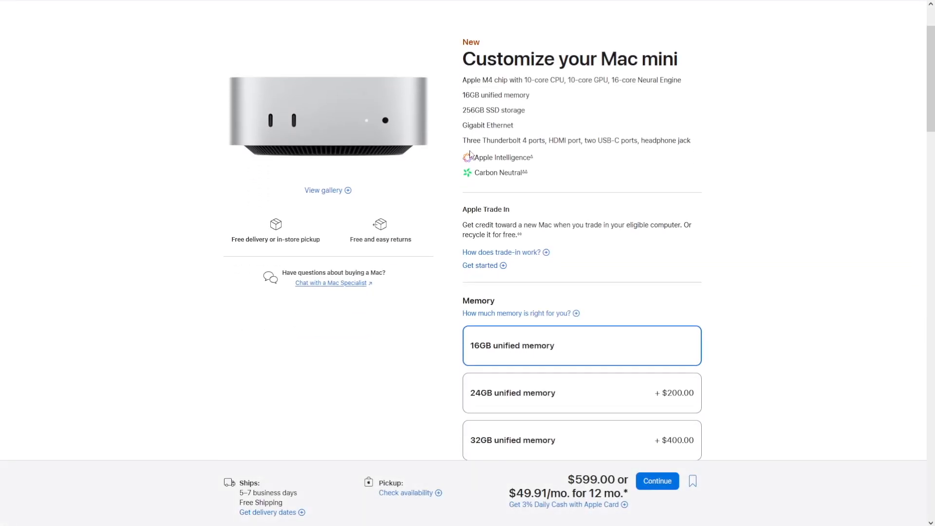
{"action": "scroll", "scroll_direction": "down", "scroll_amount": 3}
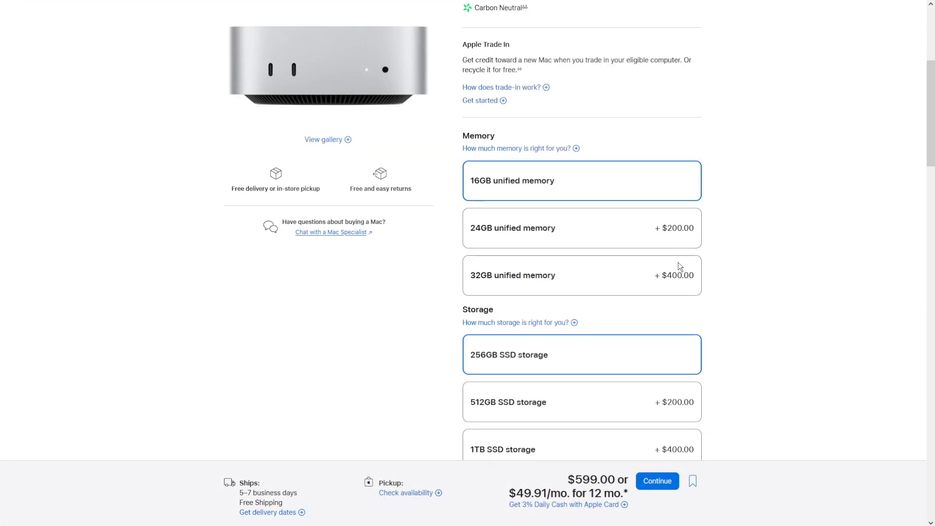
{"action": "scroll", "scroll_direction": "down", "scroll_amount": 3}
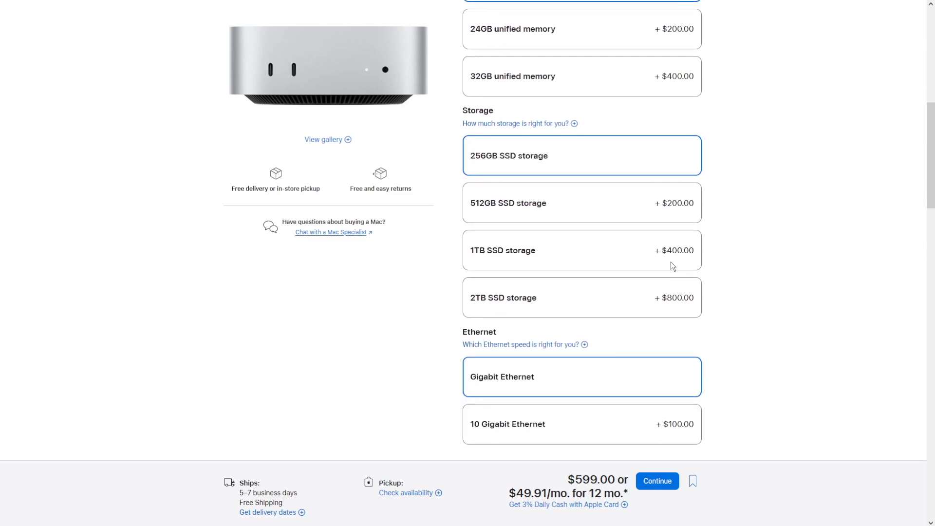
{"action": "mouse_move", "coordinate": [498, 304]}
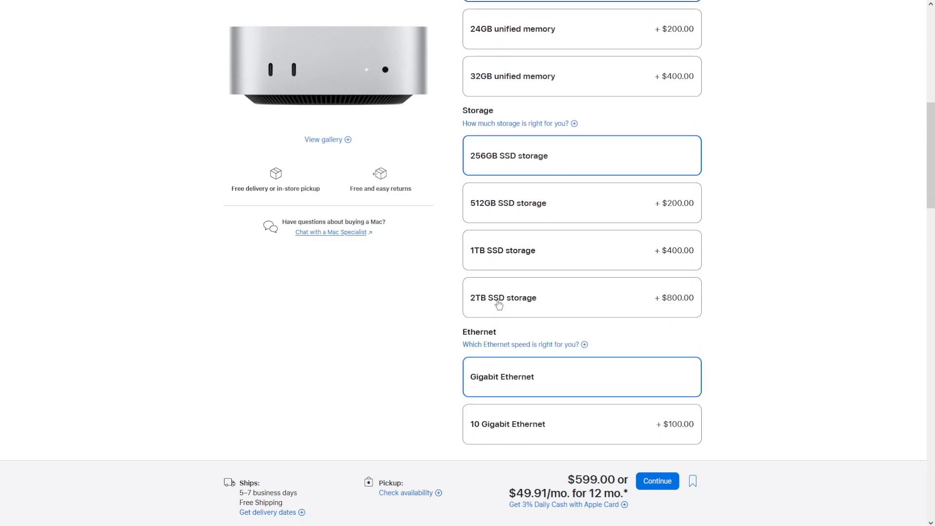
{"action": "mouse_move", "coordinate": [673, 308]}
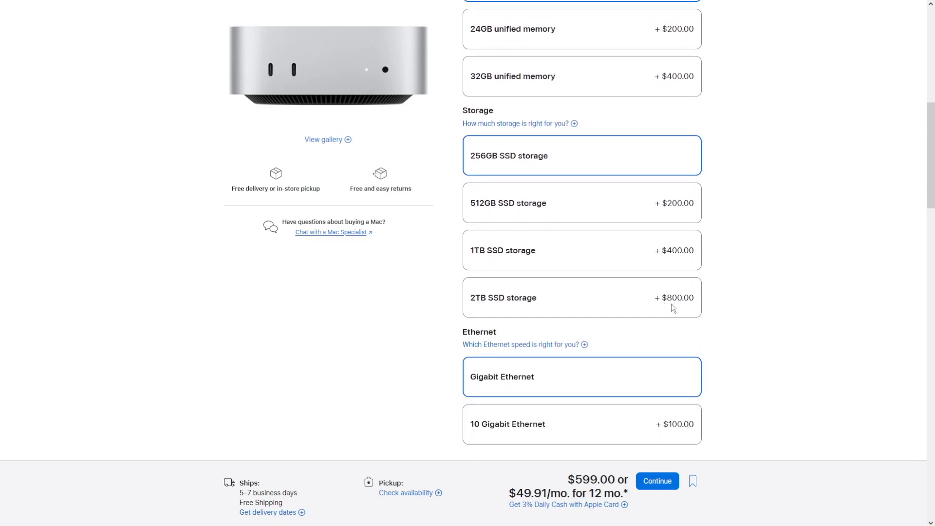
{"action": "scroll", "scroll_direction": "down", "scroll_amount": 3}
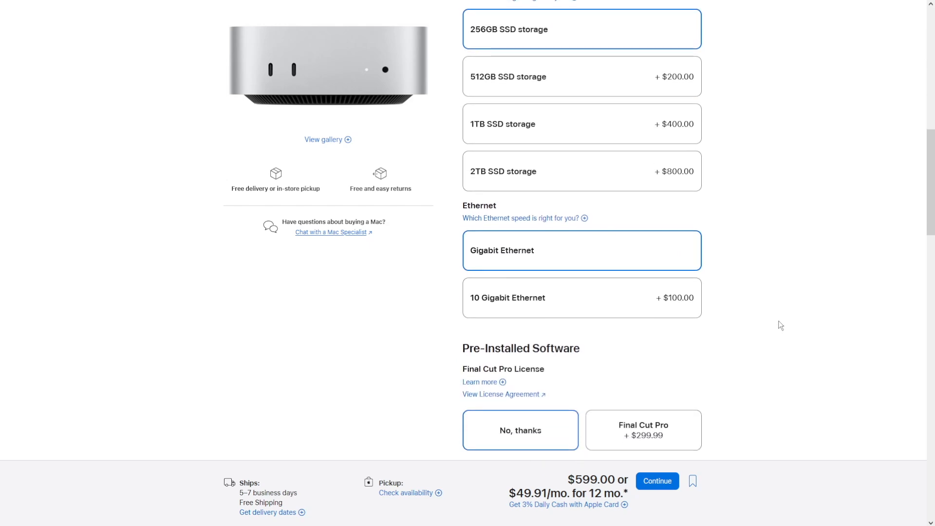
{"action": "scroll", "scroll_direction": "down", "scroll_amount": 3}
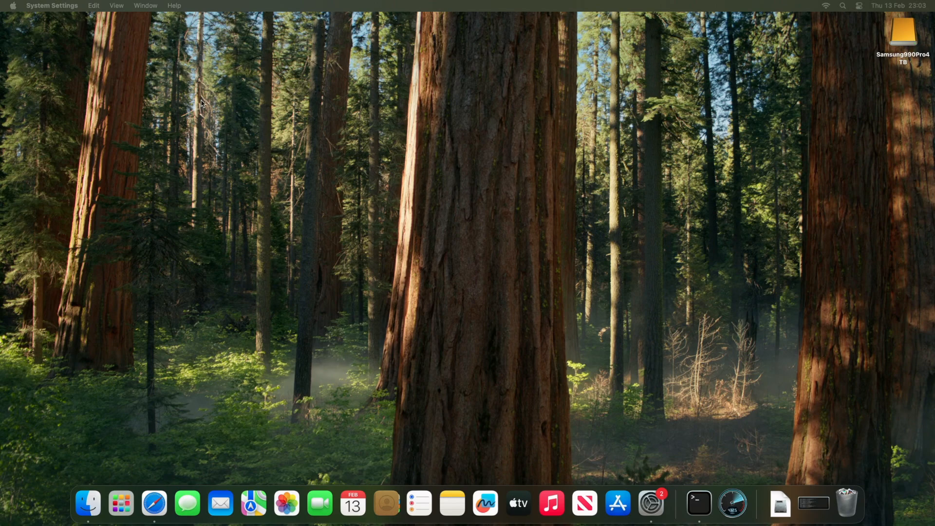
{"action": "mouse_move", "coordinate": [733, 502]}
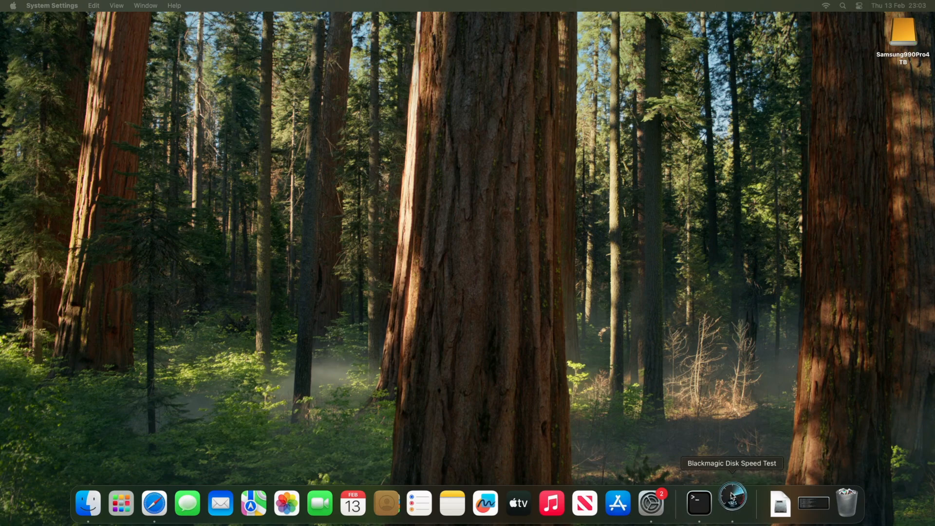
- Launch Disk Speed Test and set the Samsung990Pro4TB drive as the target location
{"action": "left_click", "coordinate": [733, 503]}
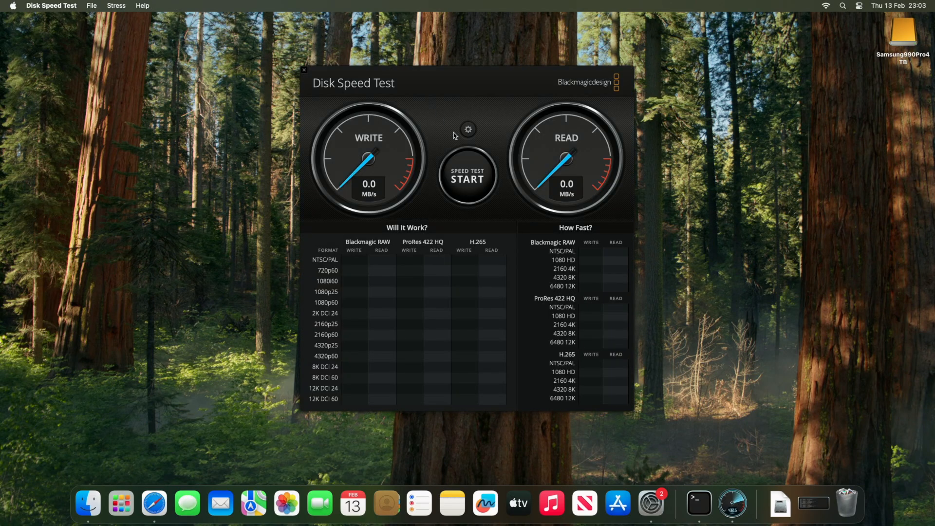
{"action": "left_click", "coordinate": [467, 128]}
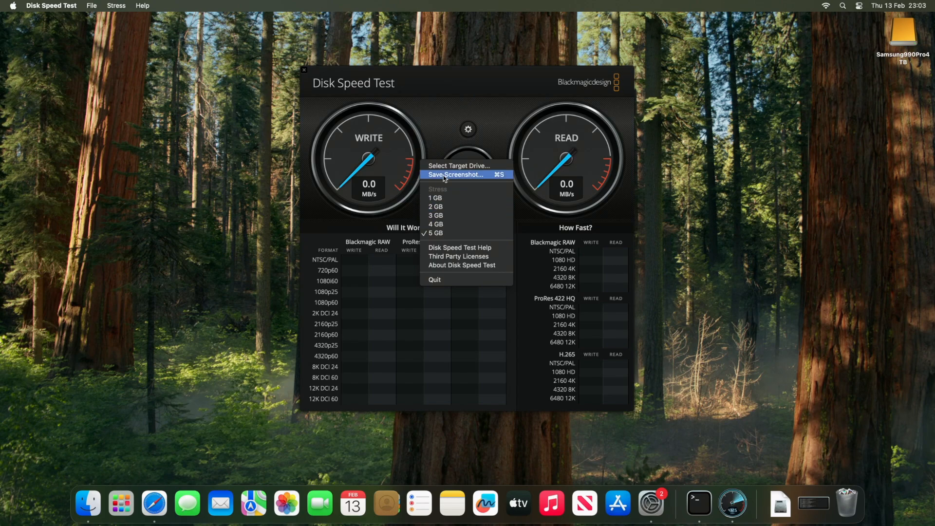
{"action": "left_click", "coordinate": [455, 175]}
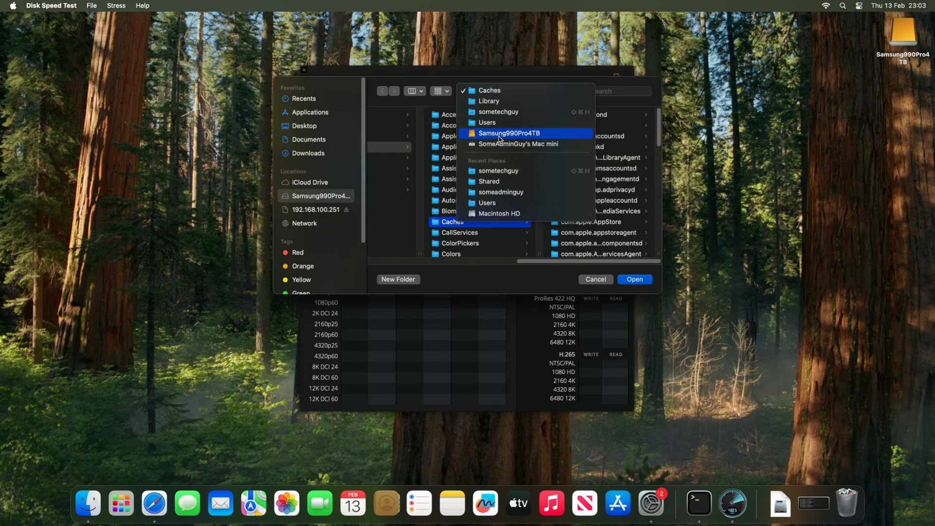
{"action": "left_click", "coordinate": [519, 145]}
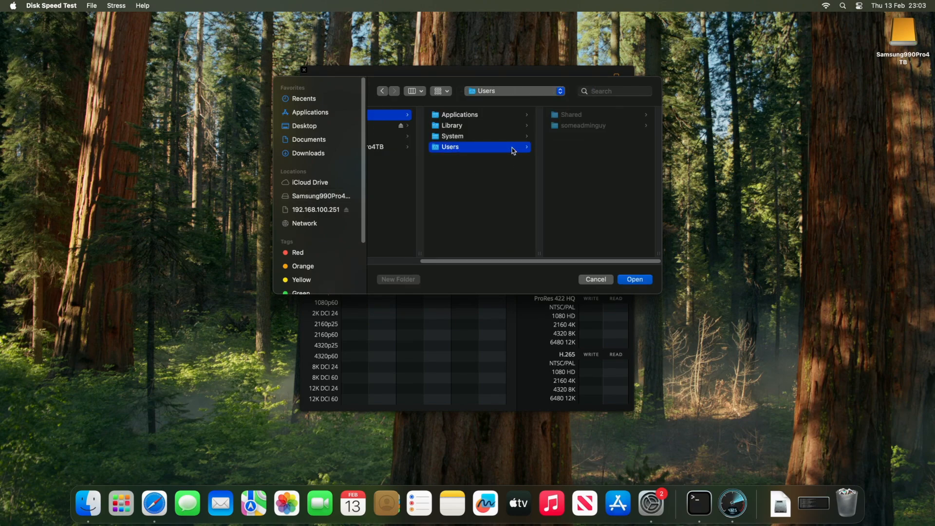
{"action": "left_click", "coordinate": [571, 114]}
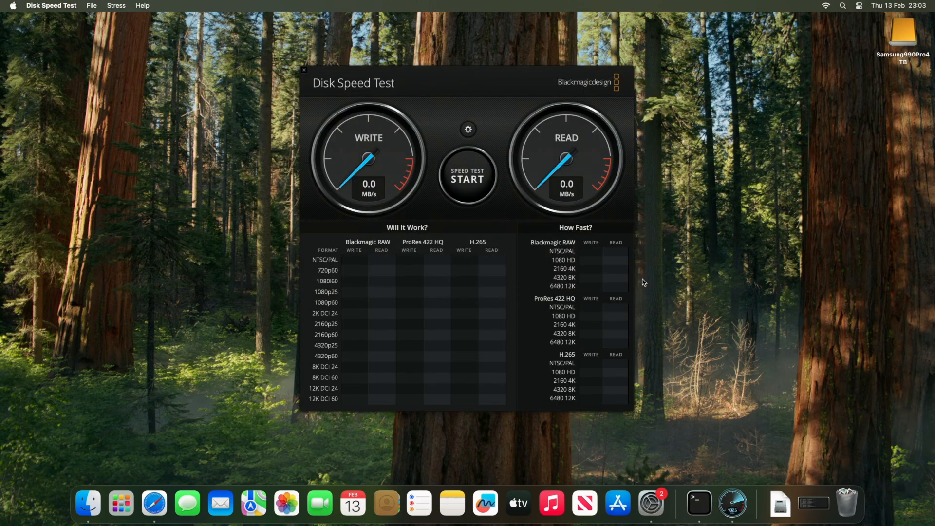
- Run the benchmark on the Samsung drive, reaching about 2024 MB/s write and 2795 MB/s read
{"action": "left_click", "coordinate": [467, 177]}
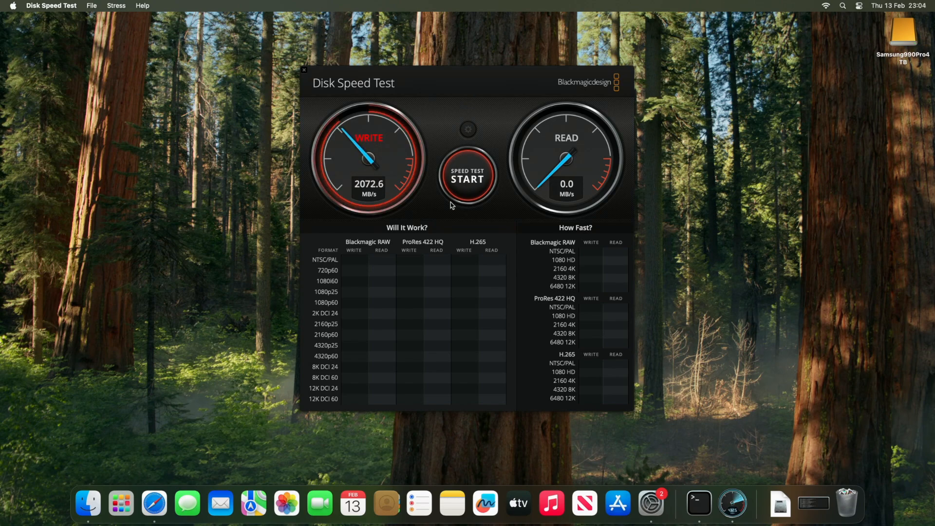
{"action": "left_click", "coordinate": [467, 176]}
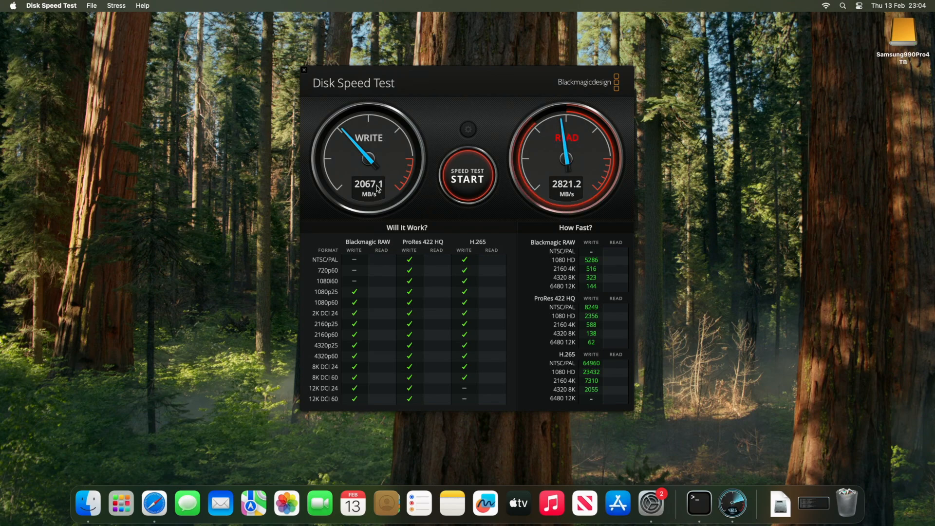
{"action": "left_click", "coordinate": [467, 178]}
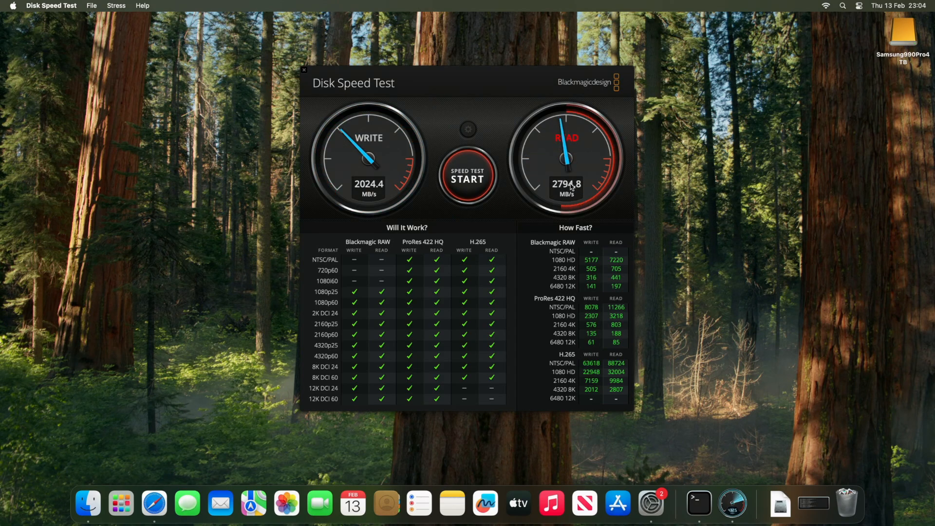
{"action": "mouse_move", "coordinate": [735, 269]}
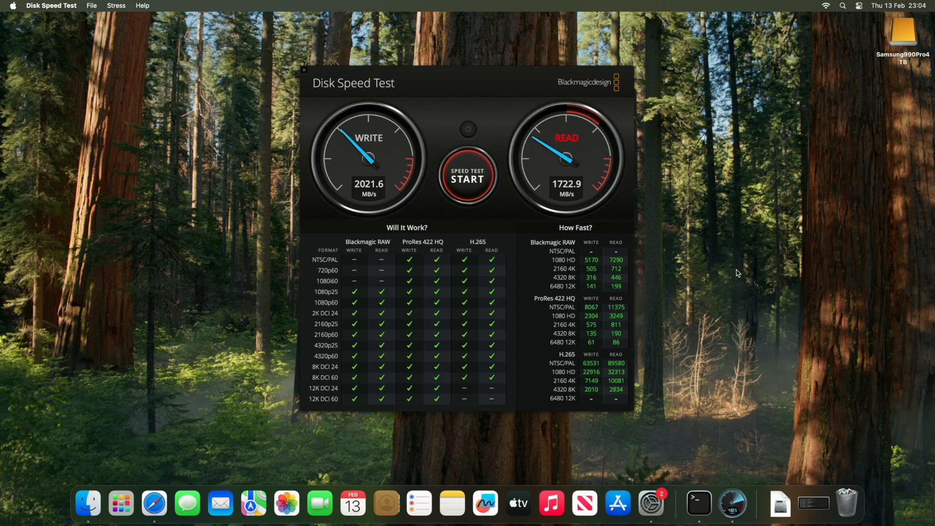
- Stop the speed test and leave the desktop with System Settings in front
{"action": "left_click", "coordinate": [467, 177]}
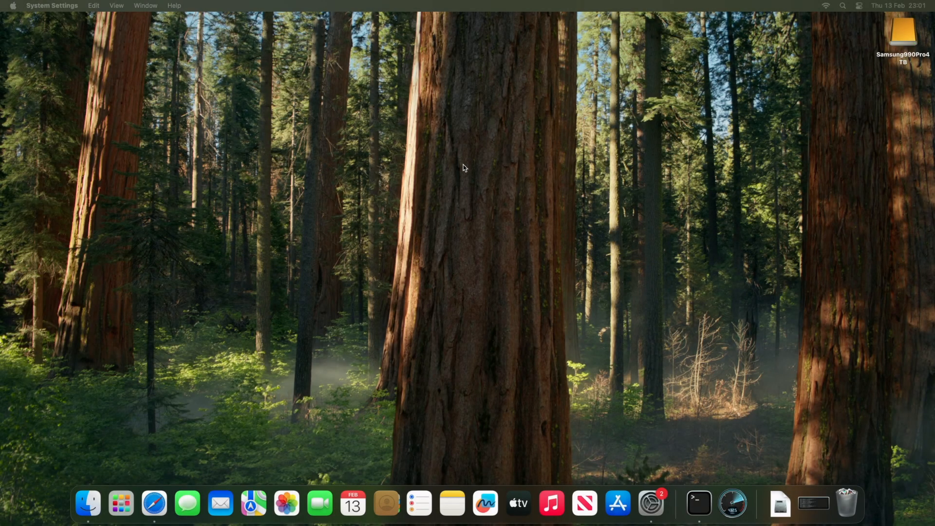
- Relaunch Disk Speed Test with the home folder as the test location
{"action": "left_click", "coordinate": [732, 503]}
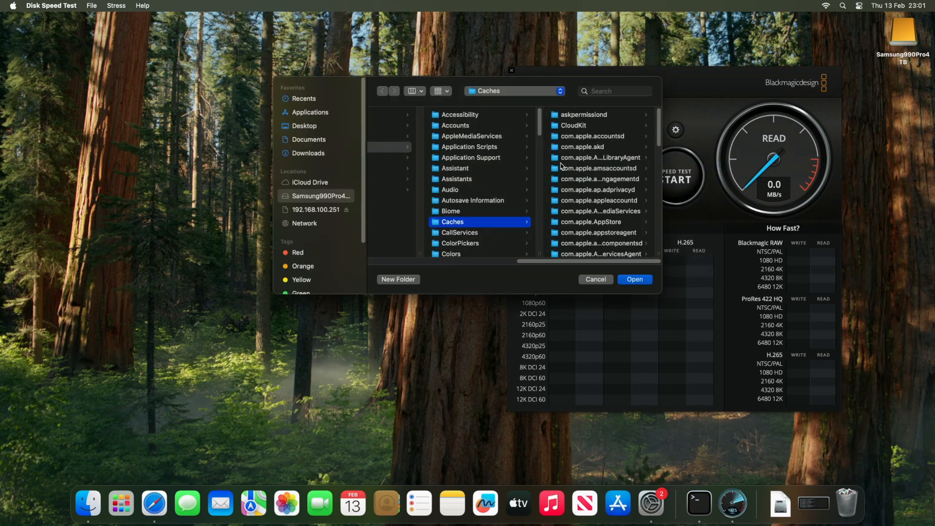
{"action": "left_click", "coordinate": [320, 196]}
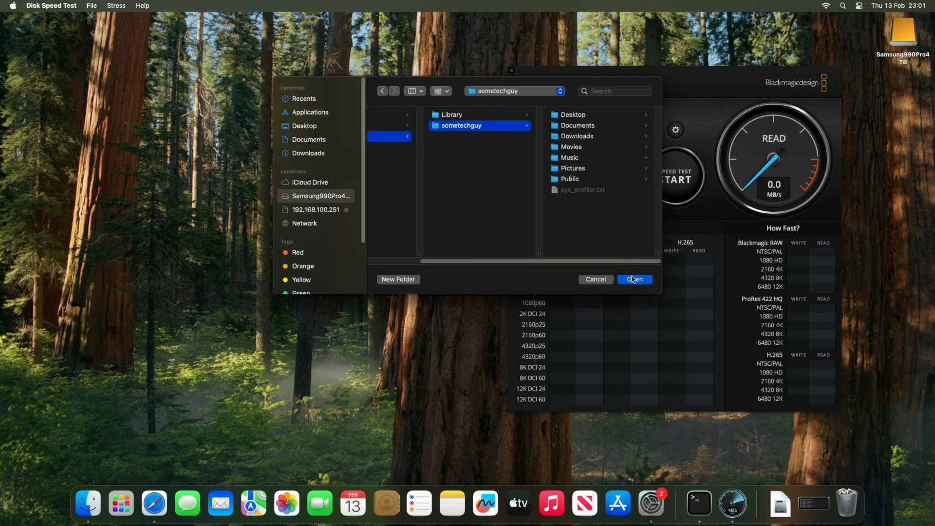
{"action": "left_click", "coordinate": [633, 279]}
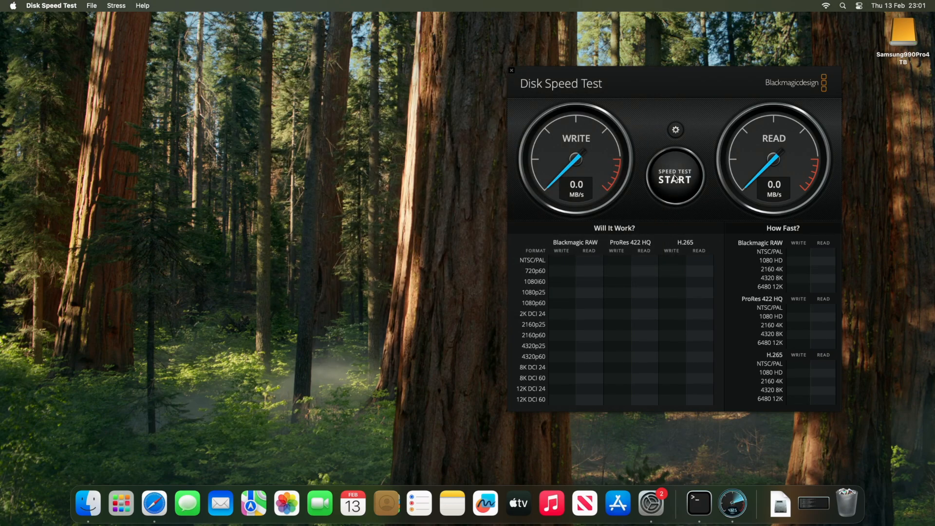
- Run the benchmark, getting about 3173 MB/s write and 3138 MB/s read, then stop it
{"action": "left_click", "coordinate": [674, 179]}
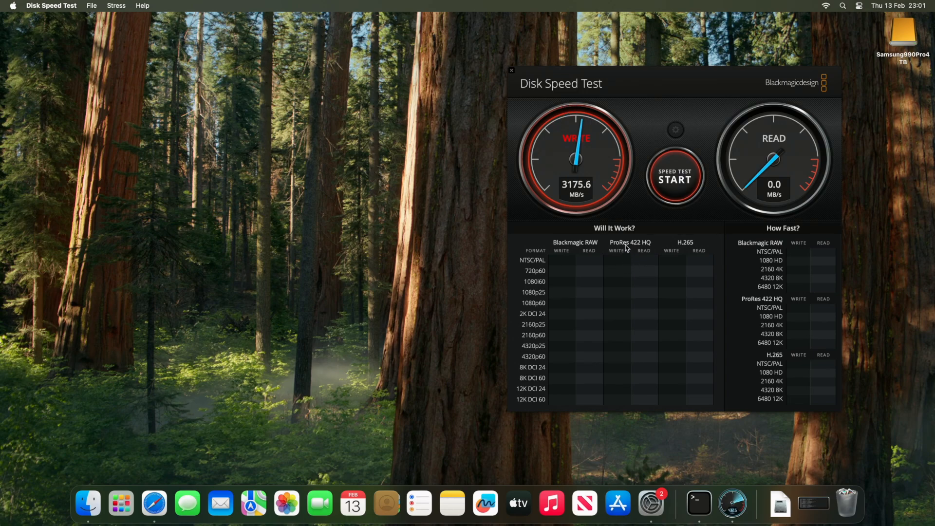
{"action": "left_click", "coordinate": [674, 180]}
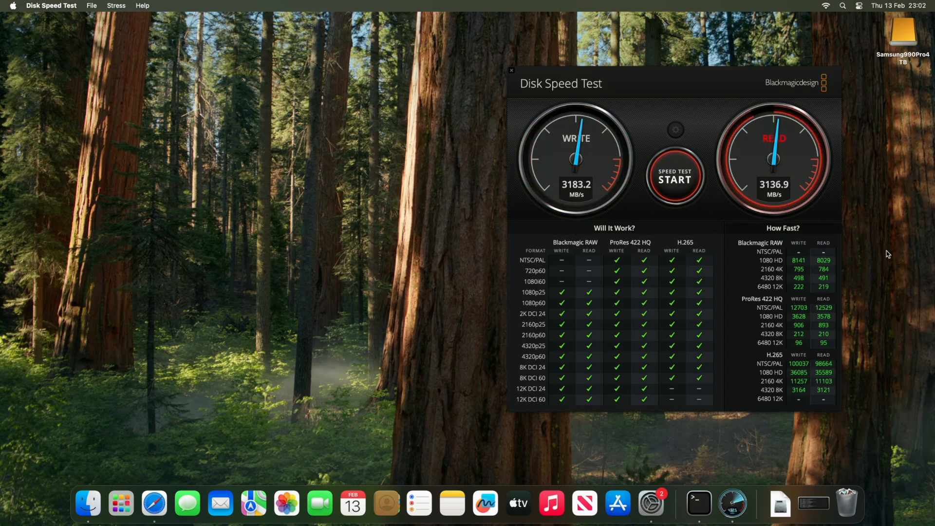
{"action": "left_click", "coordinate": [674, 181]}
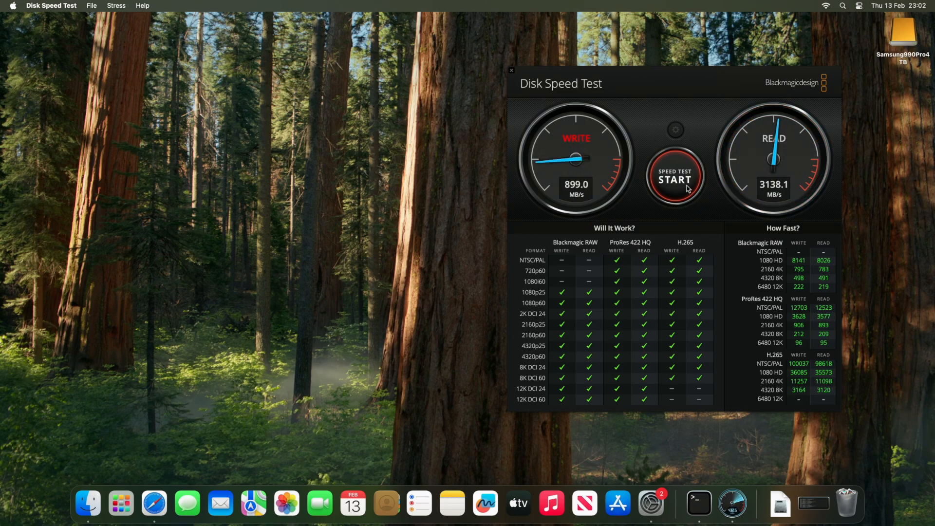
{"action": "left_click", "coordinate": [674, 180]}
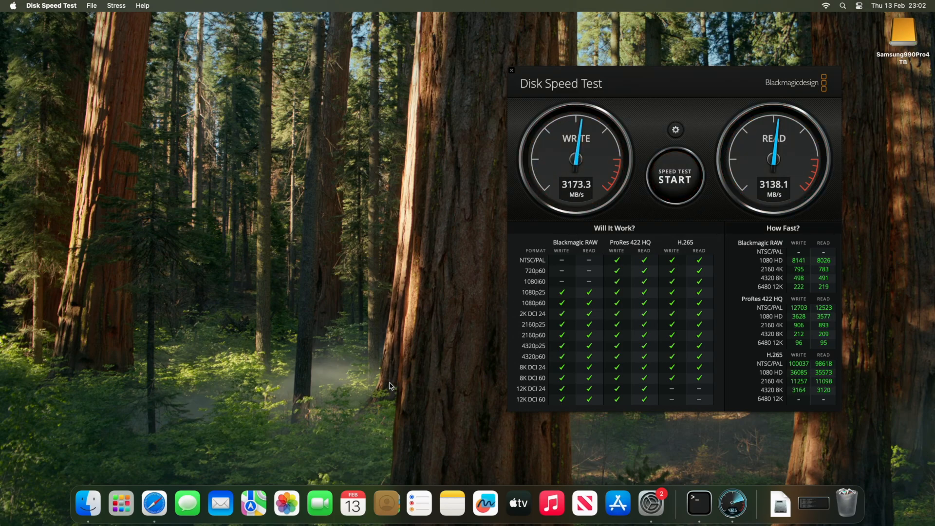
{"action": "mouse_move", "coordinate": [779, 503]}
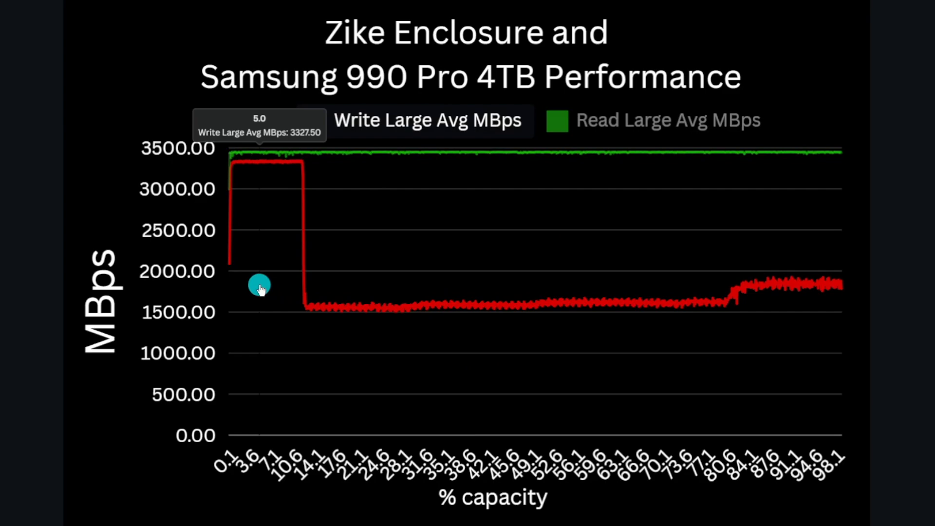
{"action": "mouse_move", "coordinate": [238, 166]}
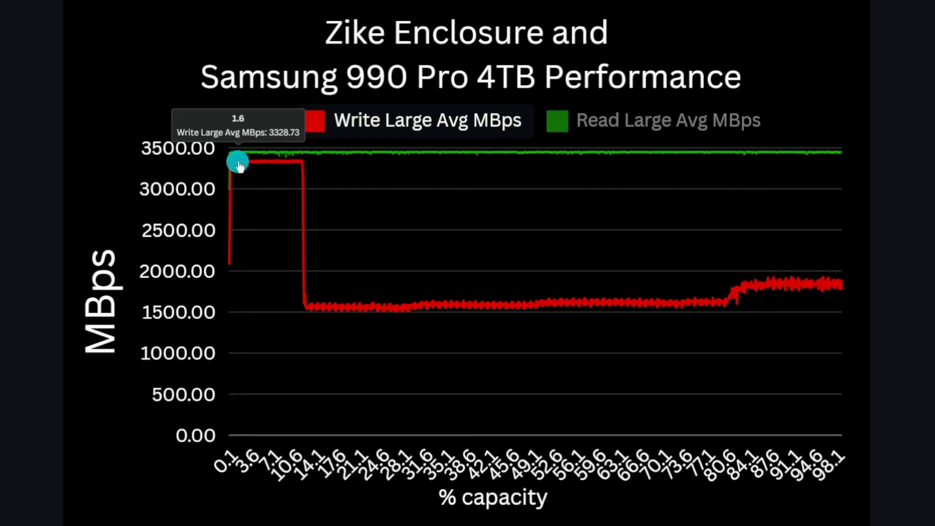
{"action": "mouse_move", "coordinate": [281, 164]}
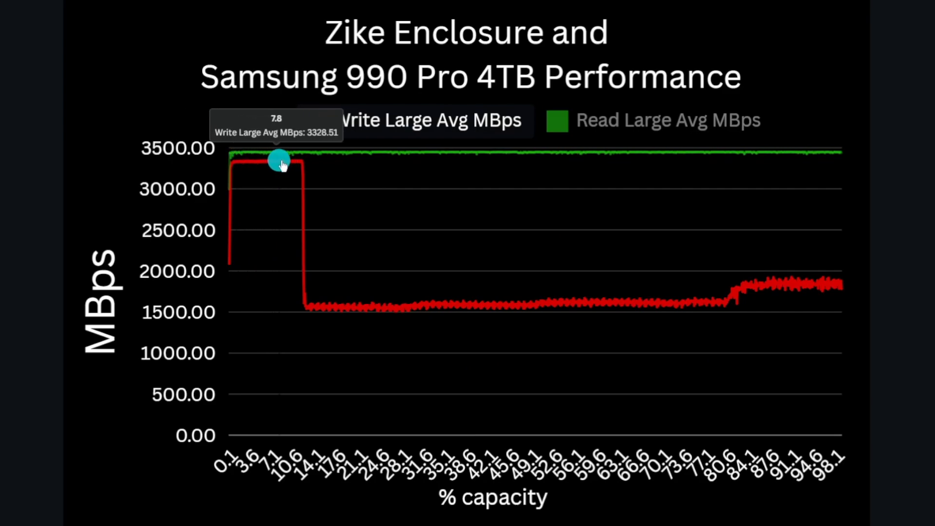
{"action": "mouse_move", "coordinate": [245, 160]}
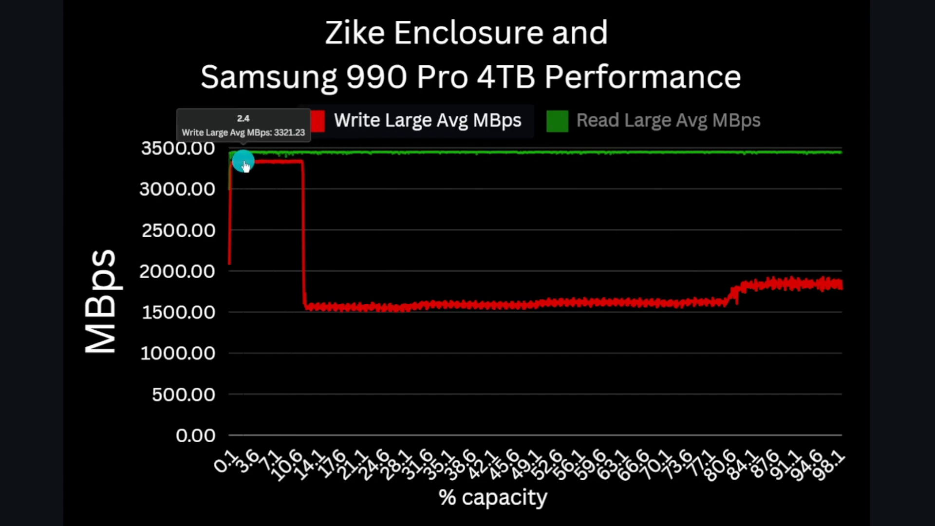
{"action": "mouse_move", "coordinate": [286, 165]}
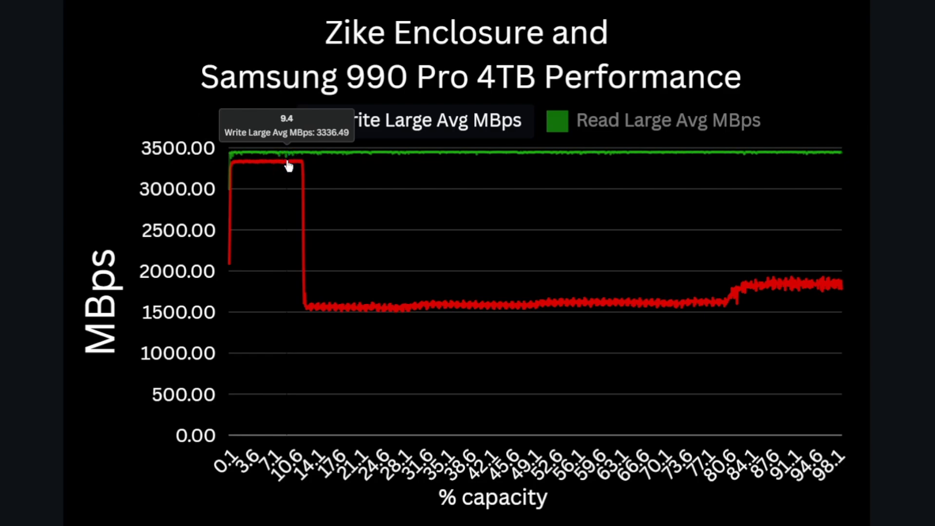
{"action": "mouse_move", "coordinate": [270, 164]}
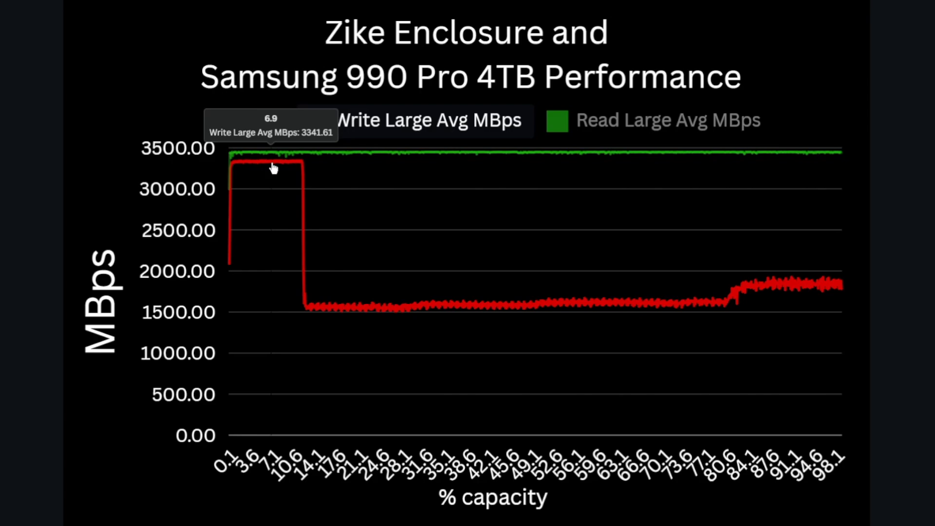
{"action": "mouse_move", "coordinate": [735, 155]}
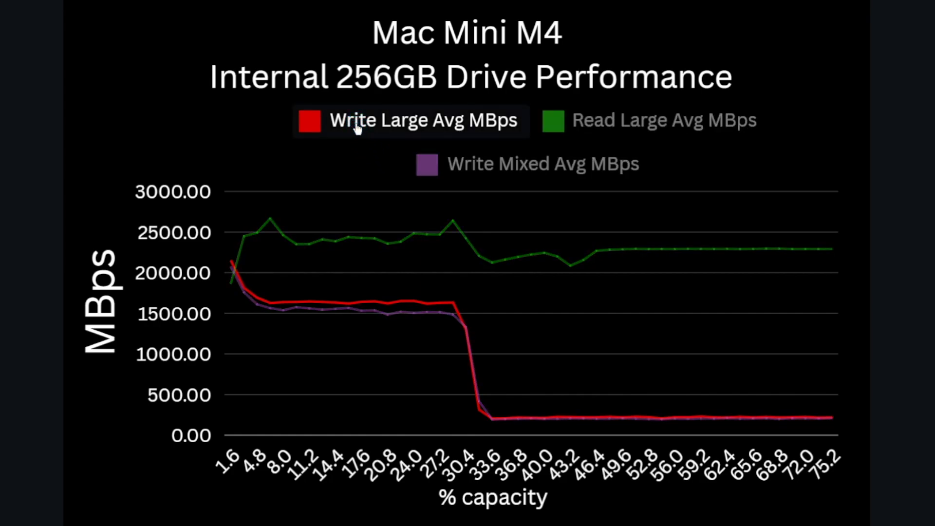
{"action": "mouse_move", "coordinate": [829, 461]}
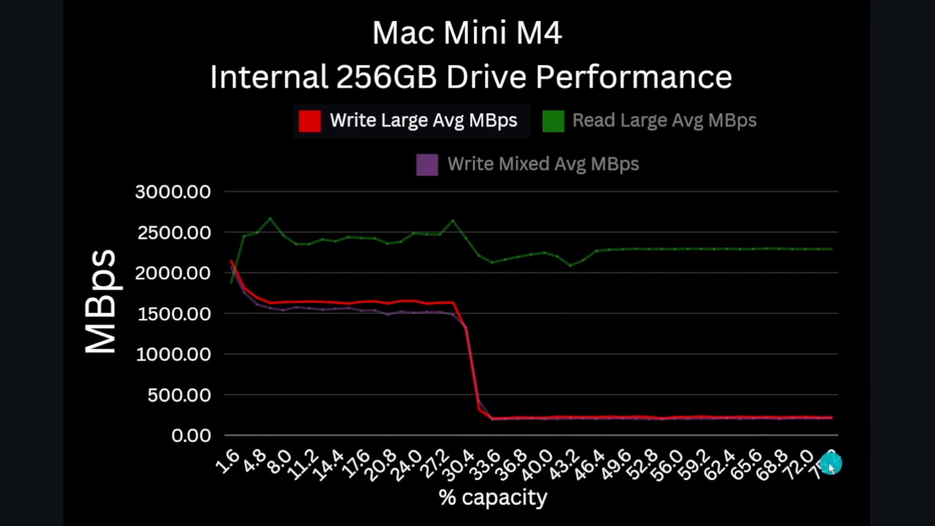
{"action": "mouse_move", "coordinate": [808, 472]}
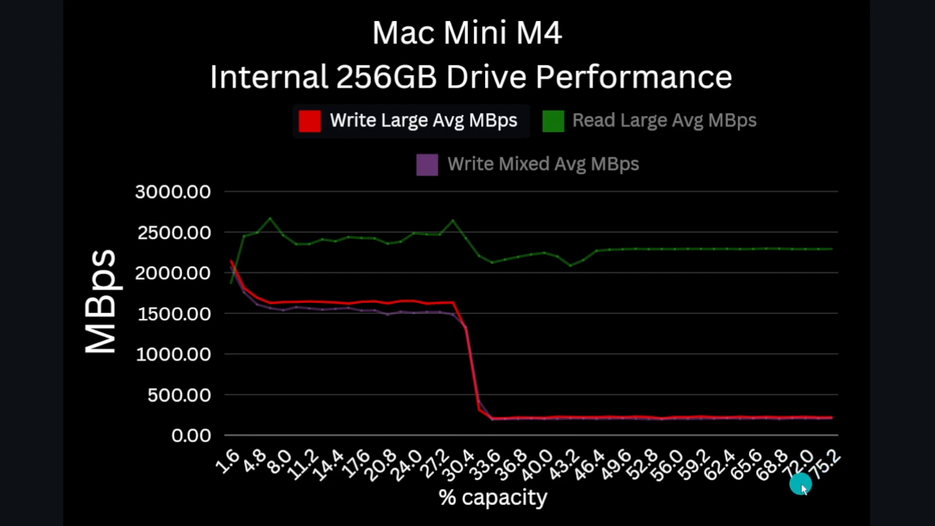
{"action": "mouse_move", "coordinate": [688, 382]}
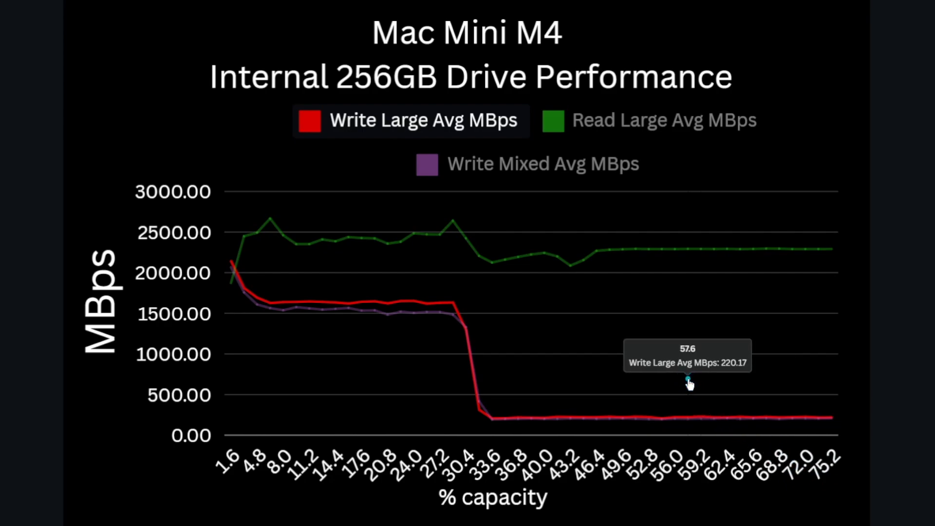
{"action": "mouse_move", "coordinate": [255, 251]}
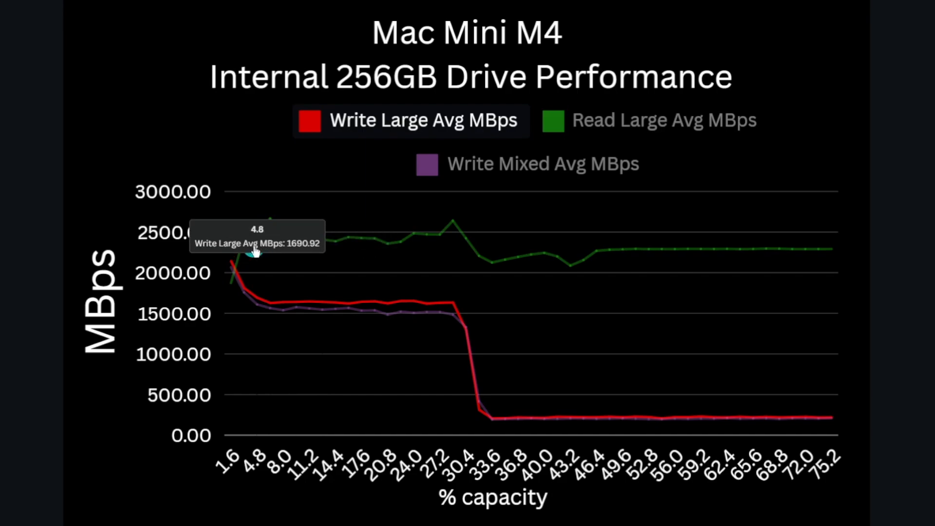
{"action": "mouse_move", "coordinate": [220, 261]}
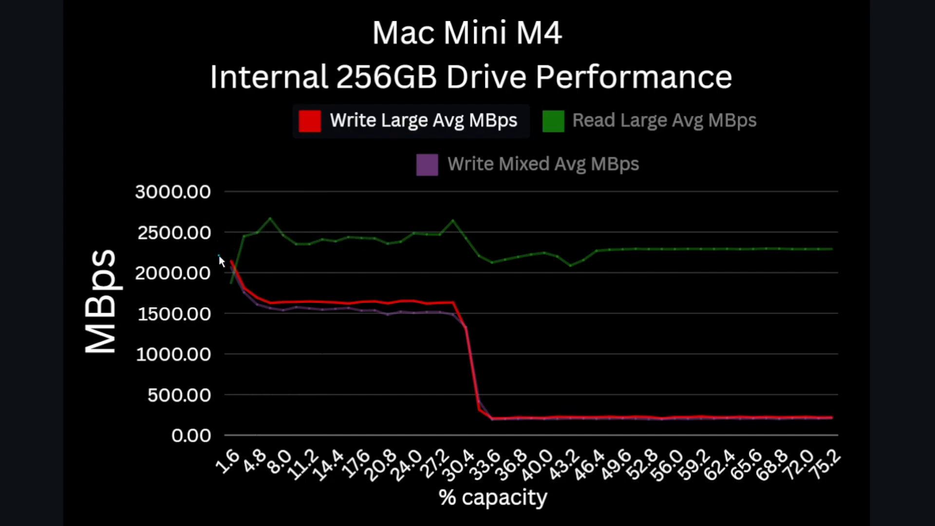
{"action": "mouse_move", "coordinate": [242, 283]}
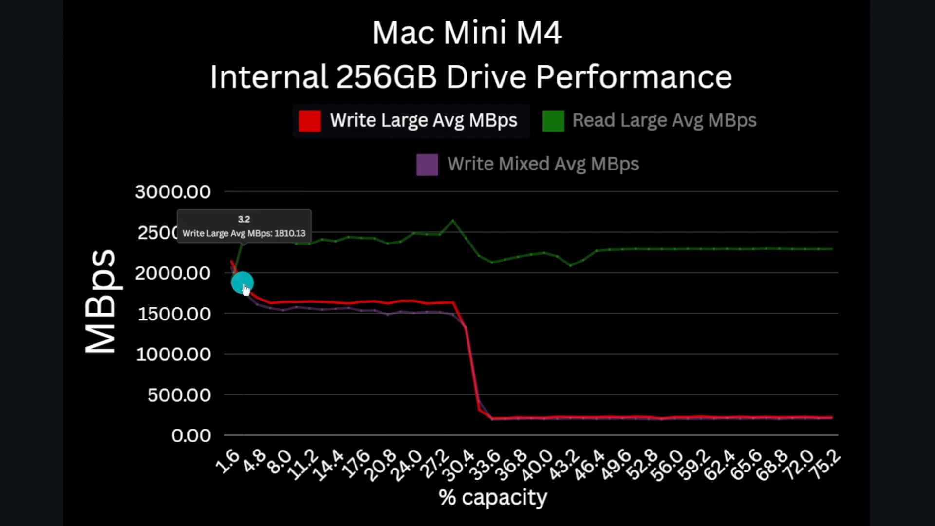
{"action": "mouse_move", "coordinate": [232, 267]}
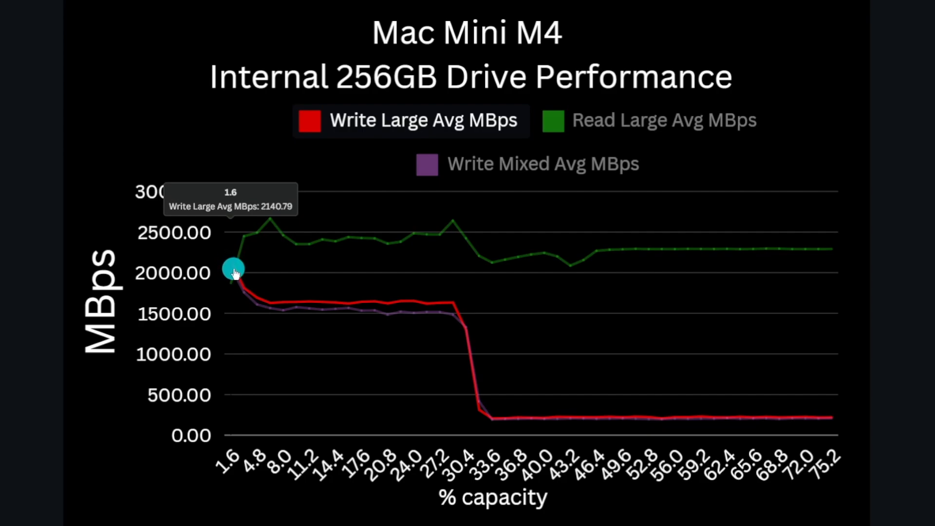
{"action": "mouse_move", "coordinate": [588, 419]}
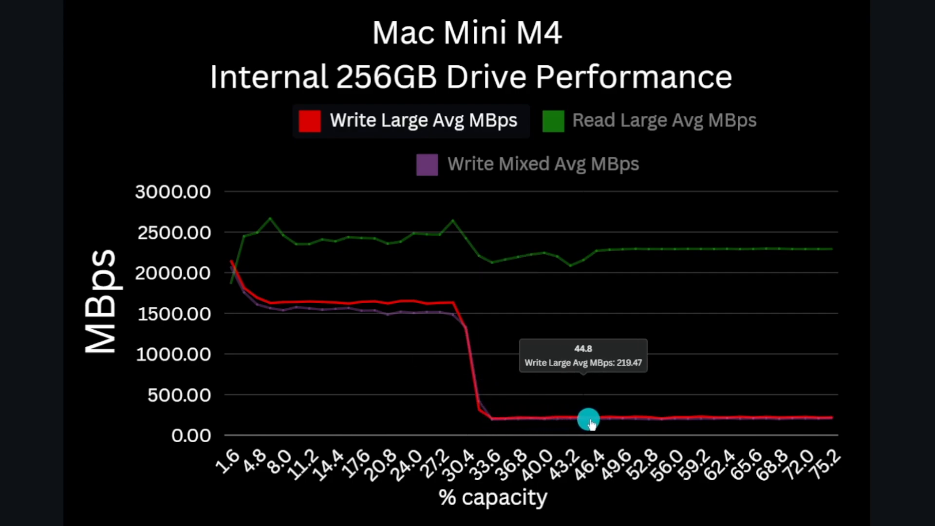
{"action": "mouse_move", "coordinate": [711, 418]}
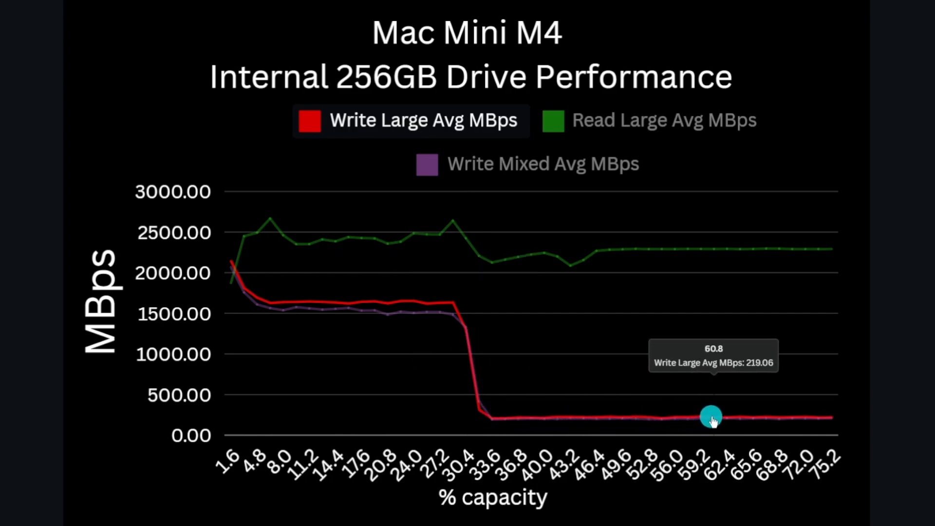
{"action": "mouse_move", "coordinate": [761, 424]}
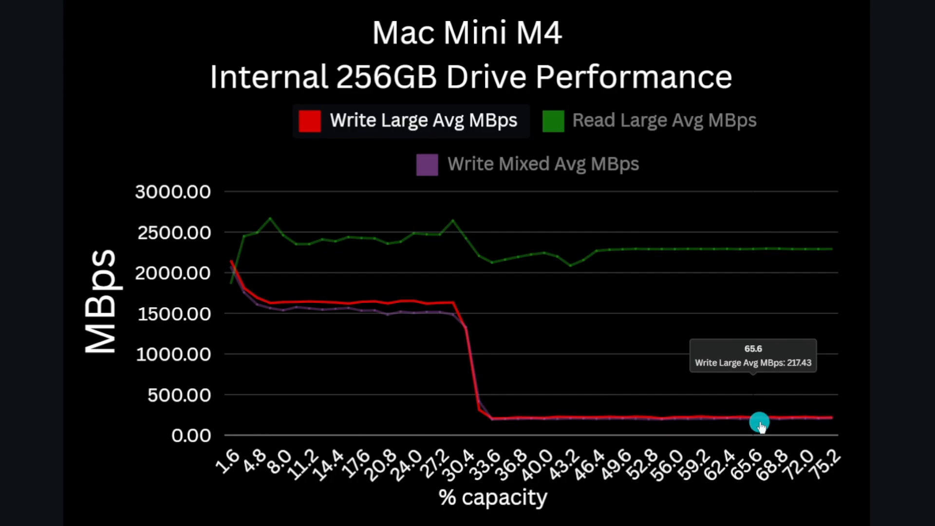
{"action": "mouse_move", "coordinate": [807, 424]}
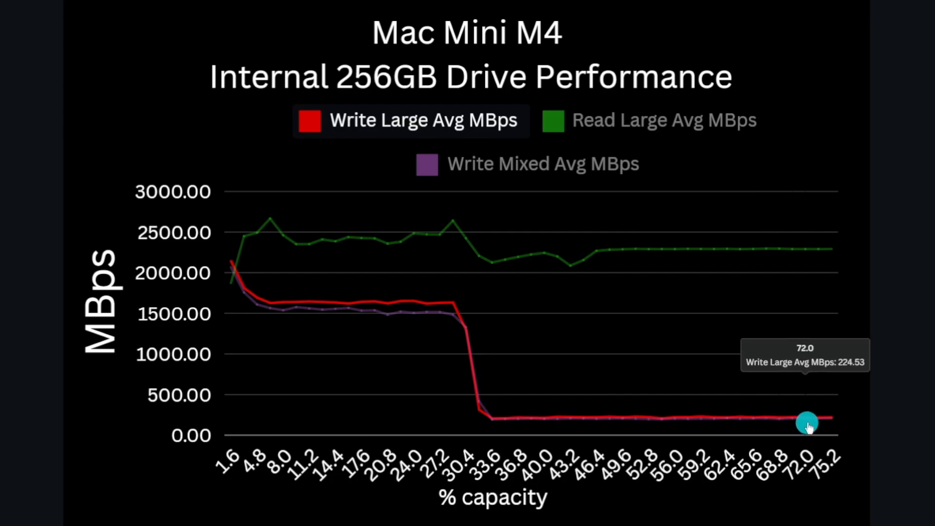
{"action": "mouse_move", "coordinate": [809, 429]}
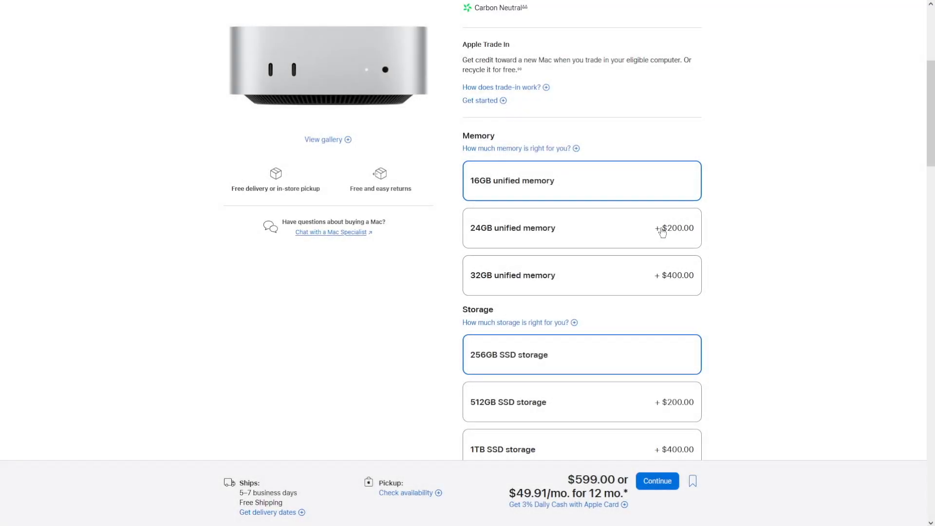
- Scroll past Memory to show all Storage options from 256GB up to 2TB at +$800.00 and Ethernet
{"action": "scroll", "scroll_direction": "down", "scroll_amount": 3}
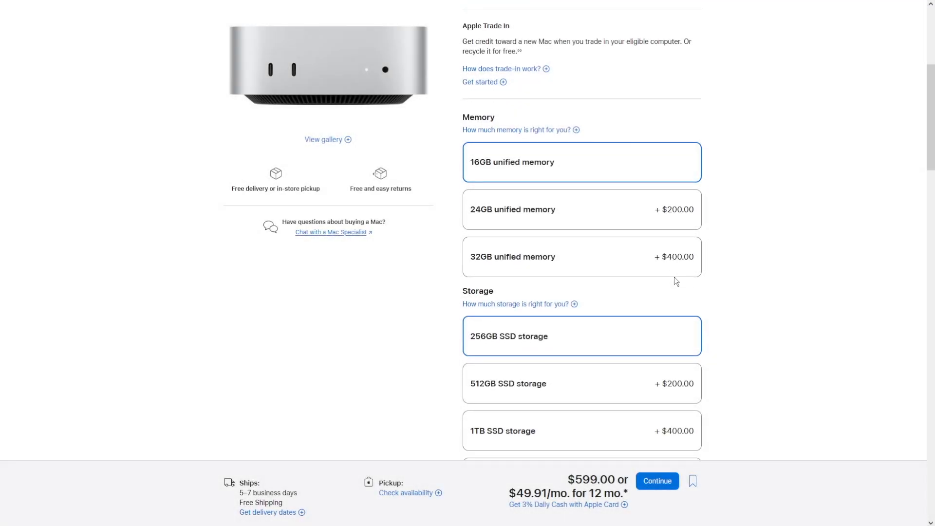
{"action": "scroll", "scroll_direction": "down", "scroll_amount": 3}
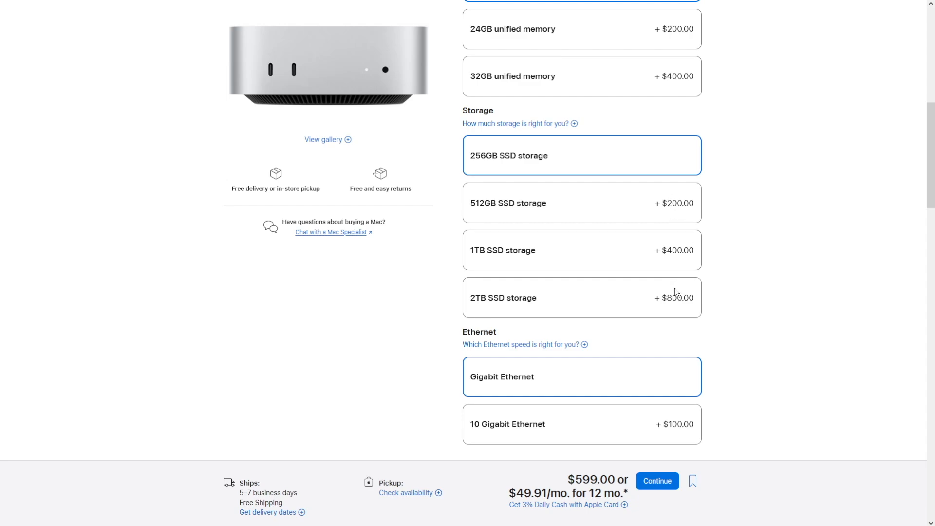
{"action": "mouse_move", "coordinate": [473, 305]}
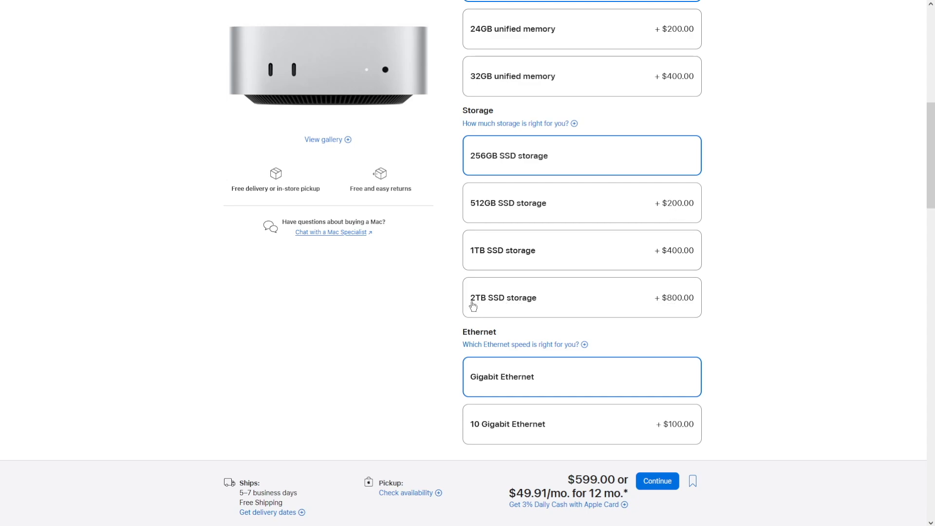
{"action": "mouse_move", "coordinate": [667, 310]}
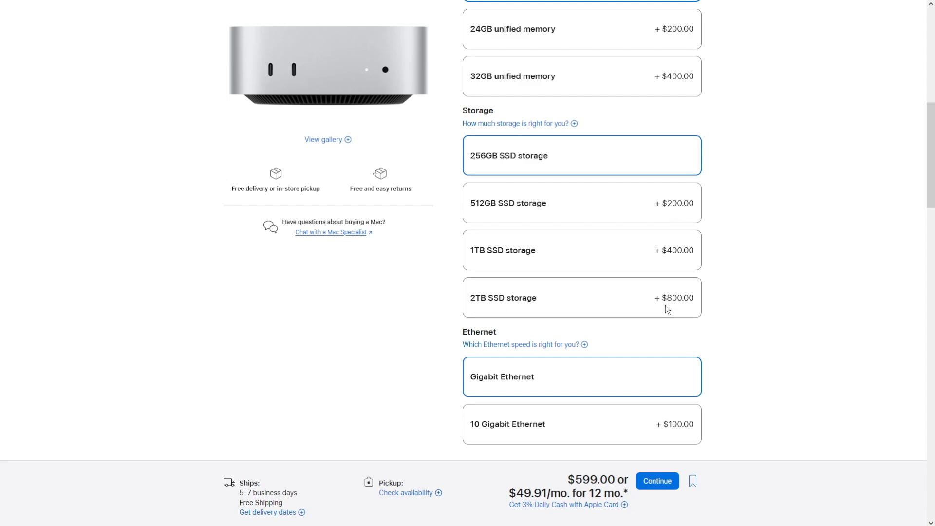
{"action": "scroll", "scroll_direction": "down", "scroll_amount": 3}
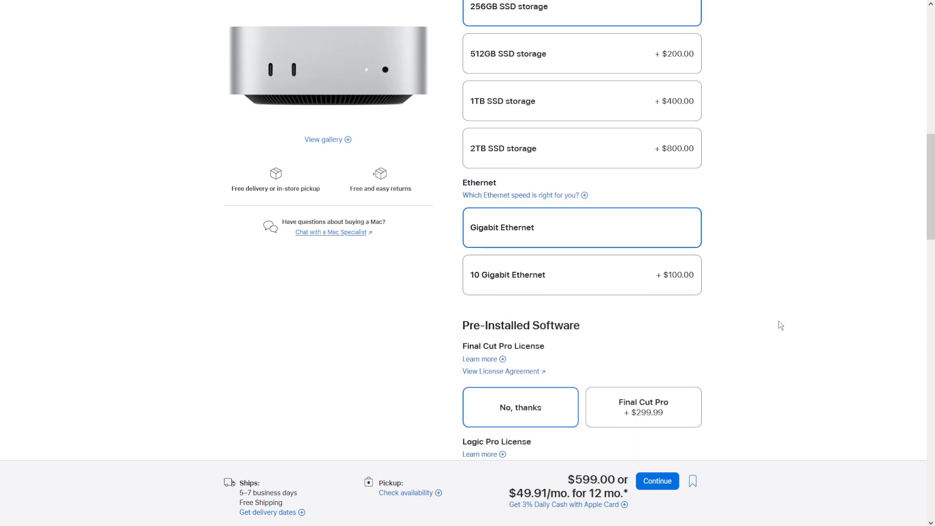
{"action": "scroll", "scroll_direction": "down", "scroll_amount": 3}
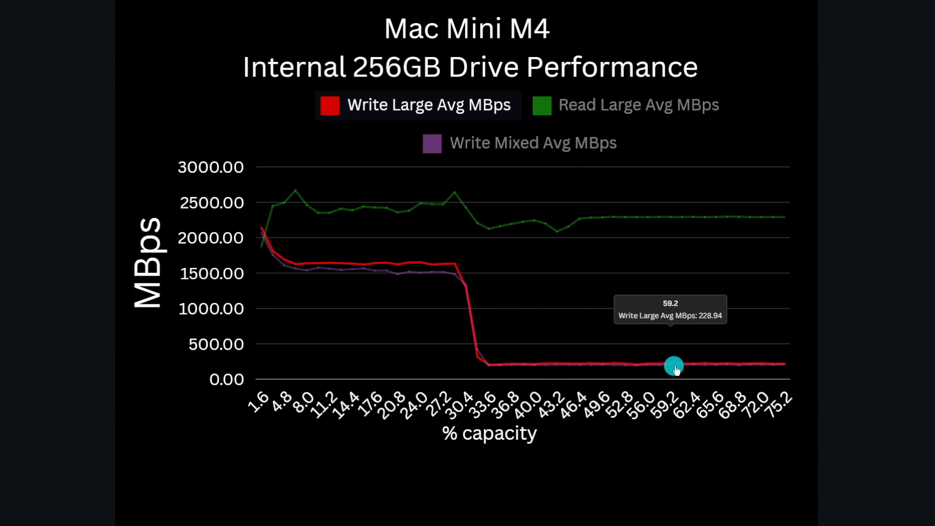
{"action": "mouse_move", "coordinate": [766, 373]}
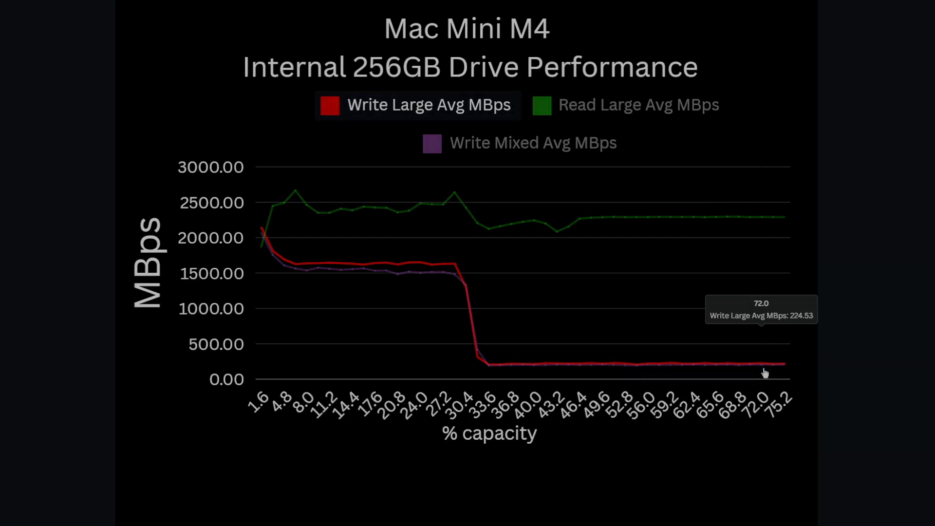